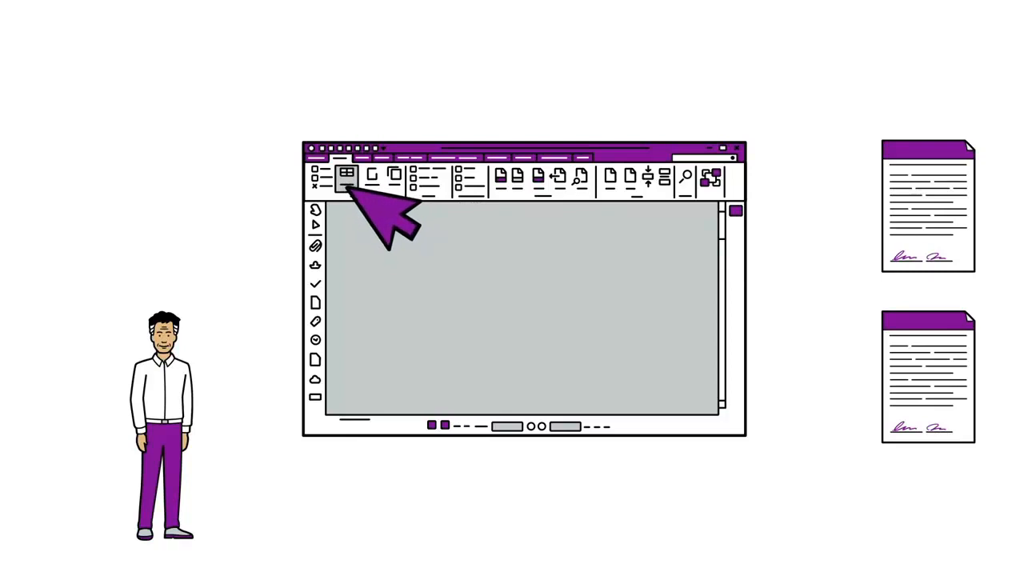
left_click(346, 176)
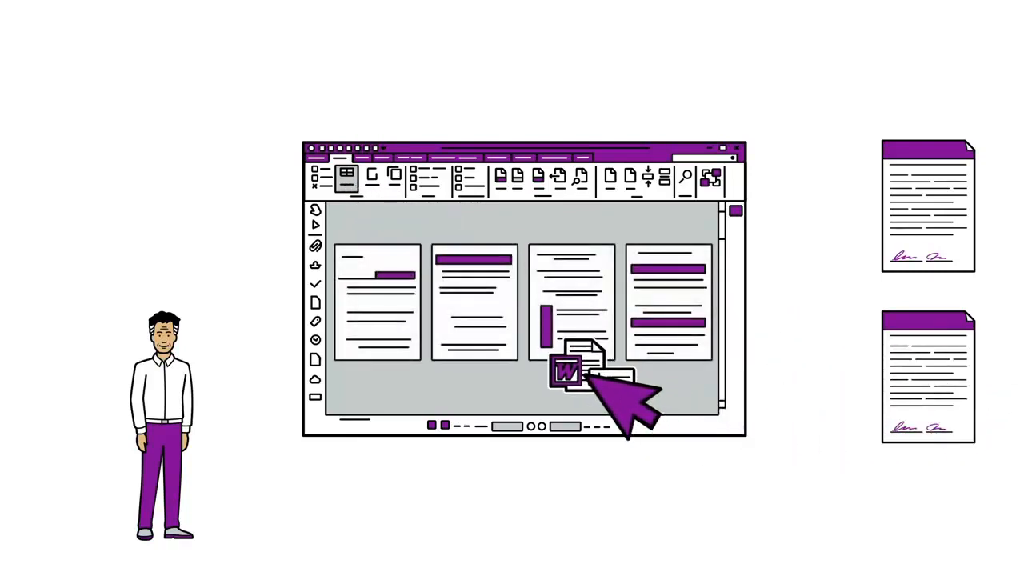
left_click_drag(576, 375, 456, 312)
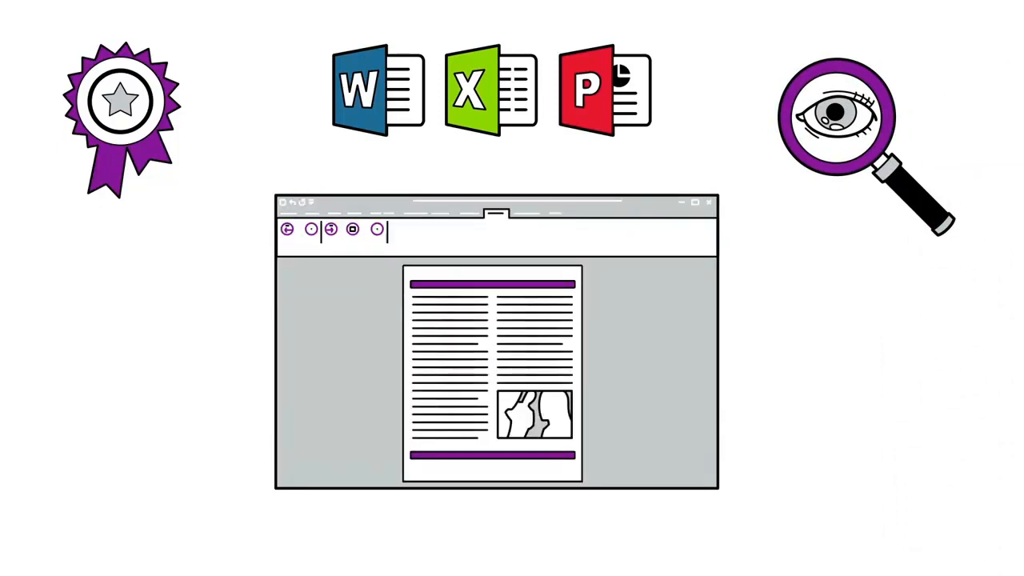
mouse_move(446, 319)
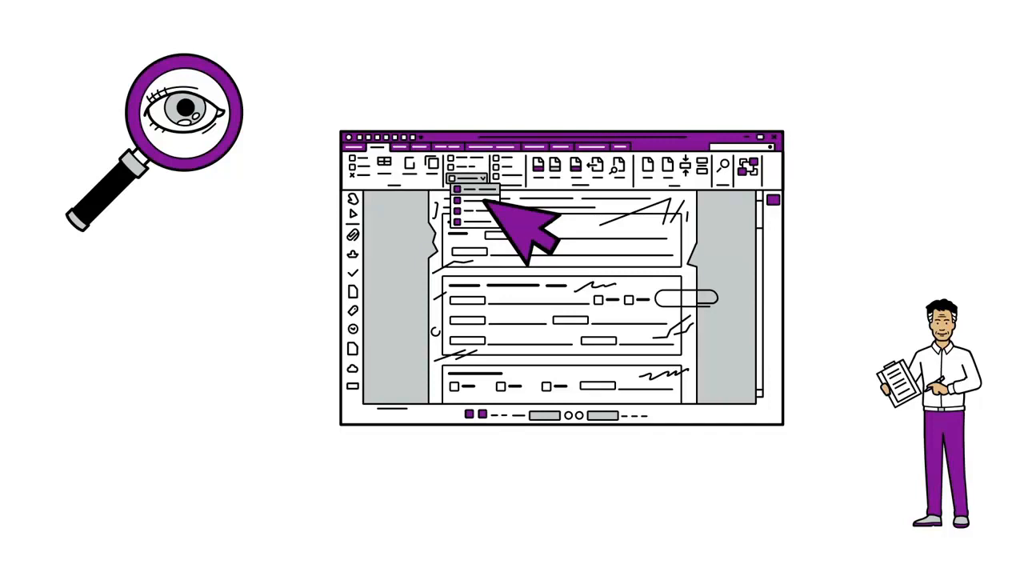
left_click(468, 189)
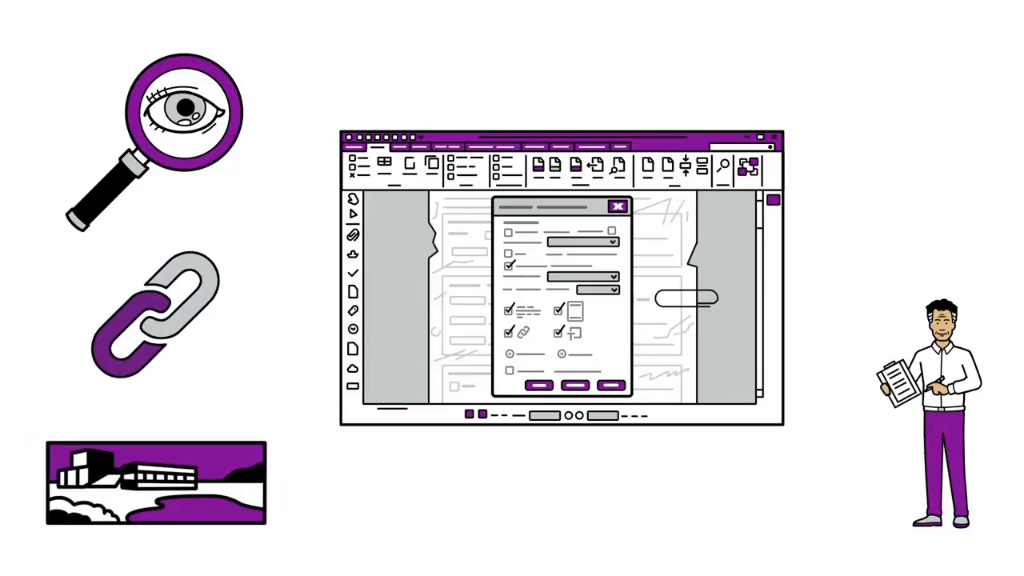
left_click(618, 207)
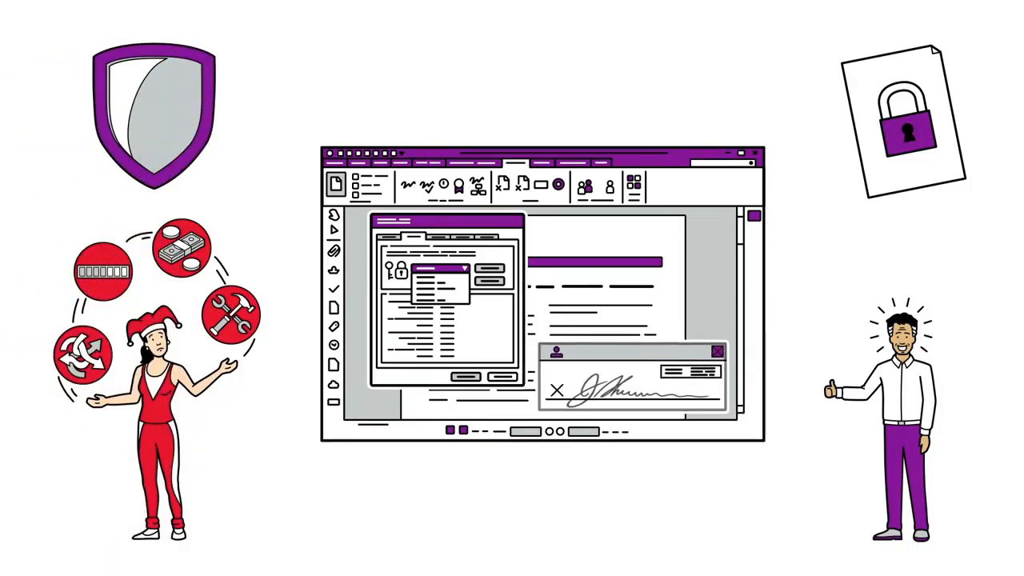
left_click(335, 185)
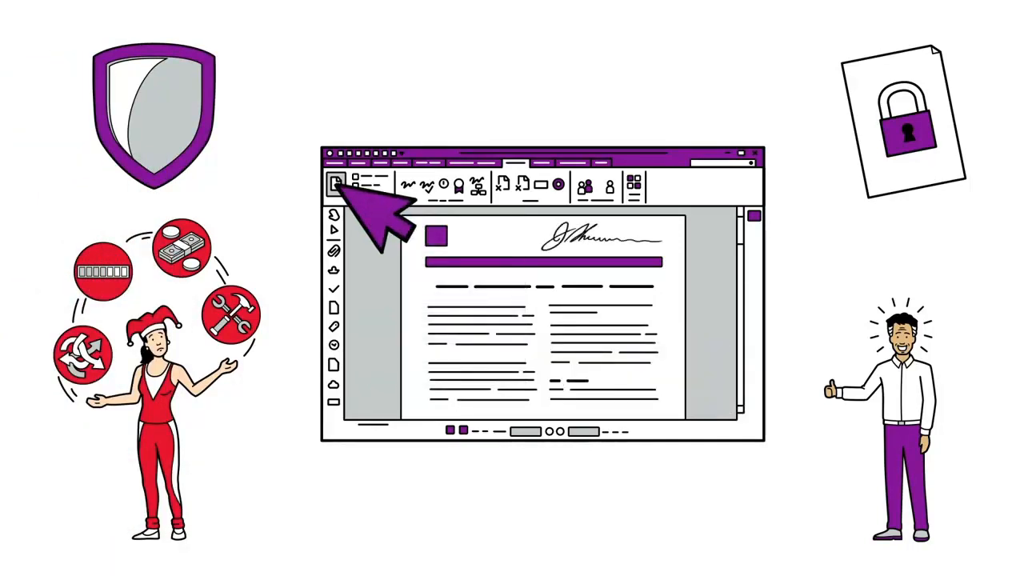